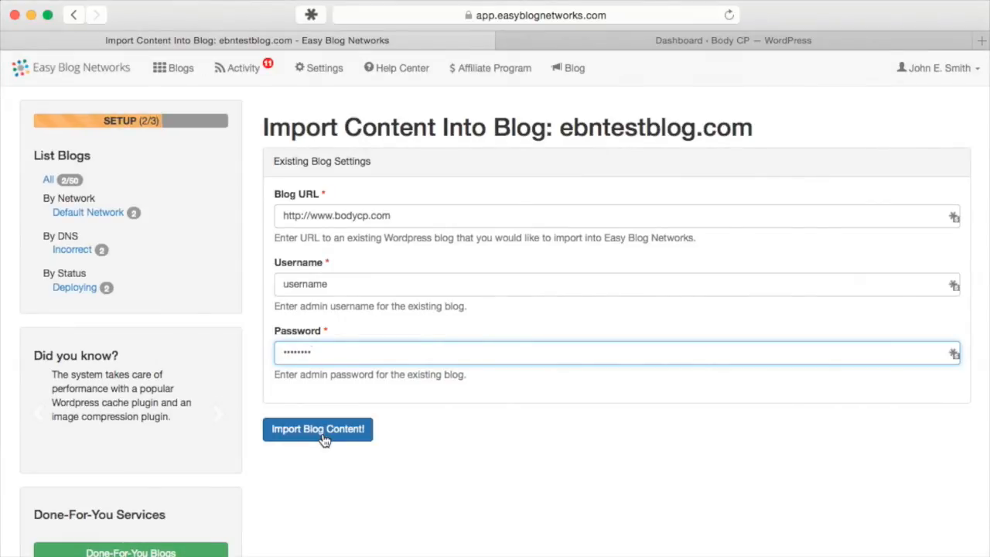
Step: Start the content import for ebntestblog.com so it joins dummyblogebn.com as deploying in the Blogs table
click(317, 428)
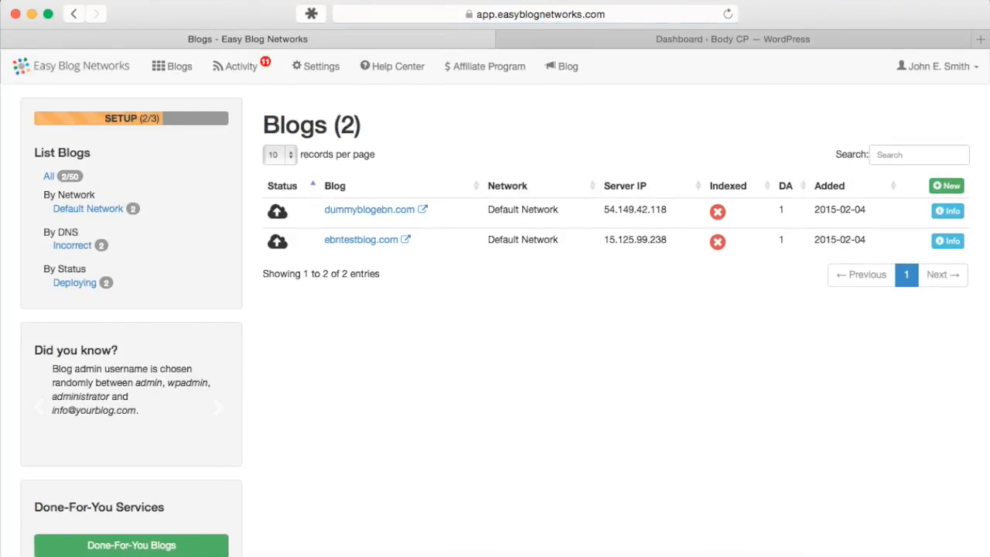